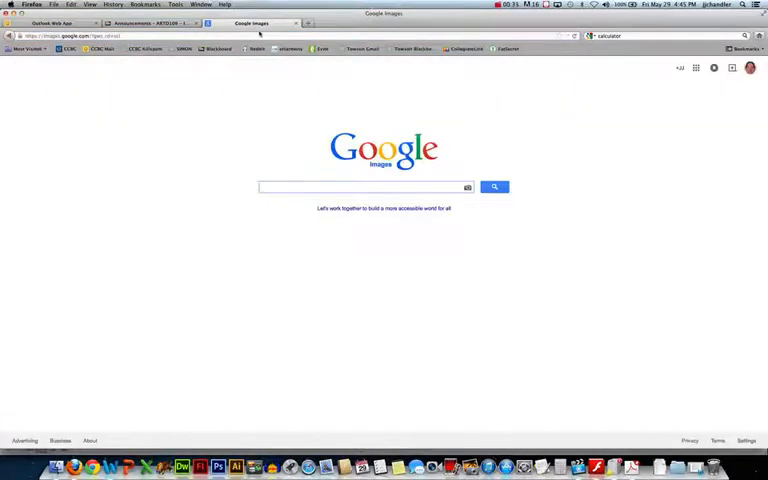
- Search Google Images for 'cat' and open the group-of-kittens photo at full size
text(cat)
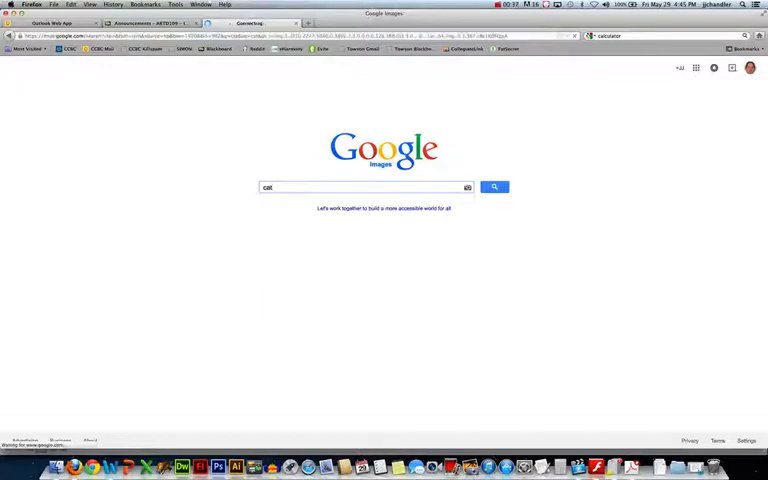
click(496, 188)
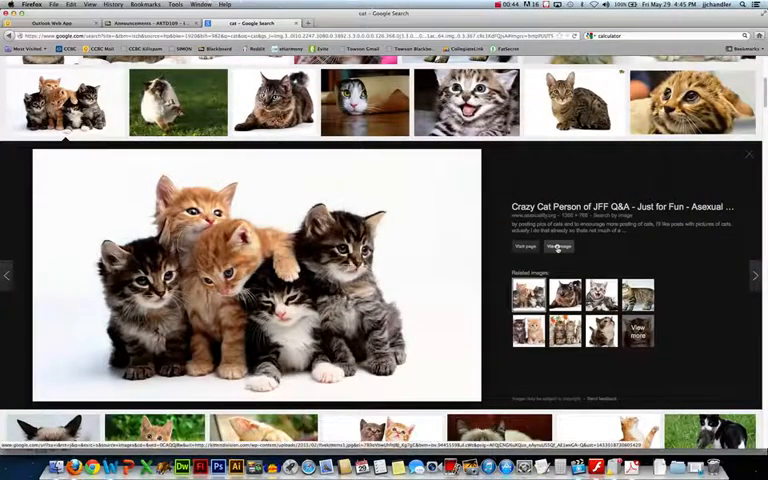
click(560, 246)
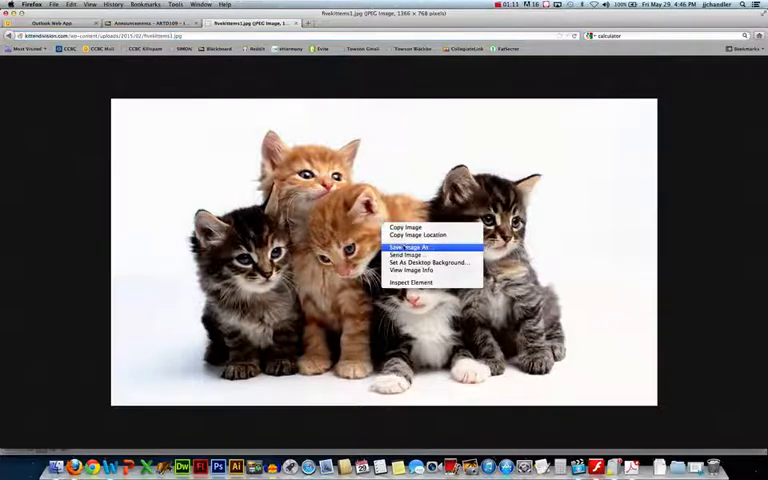
- Save the kittens photo to the computer, then switch to the Blackboard course page
click(408, 246)
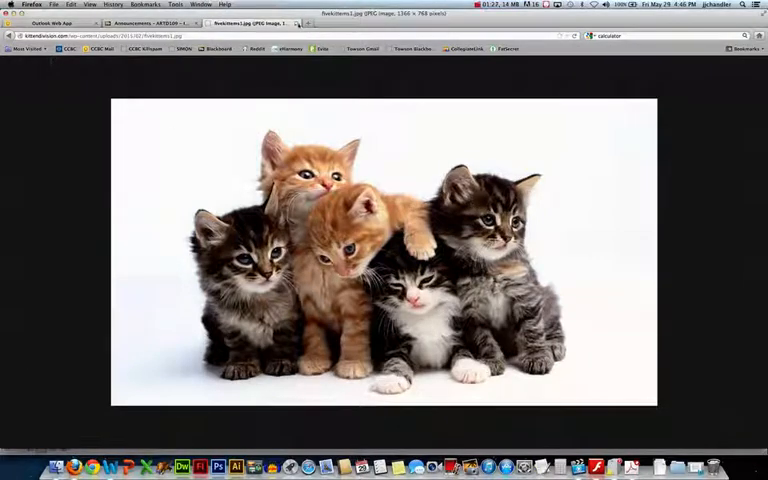
click(160, 24)
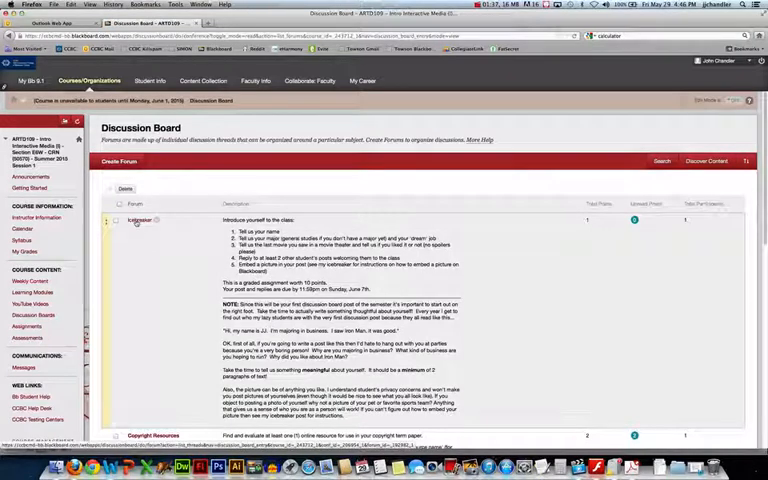
- Open the Icebreaker forum on the Discussion Board and start a new thread
click(140, 220)
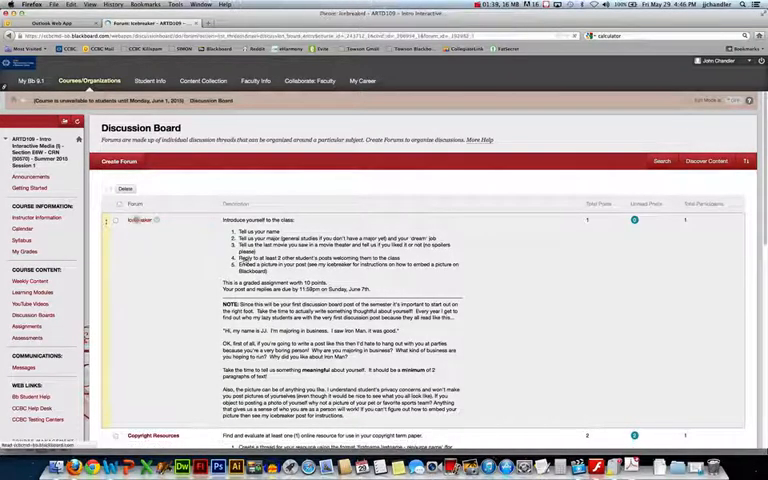
click(144, 220)
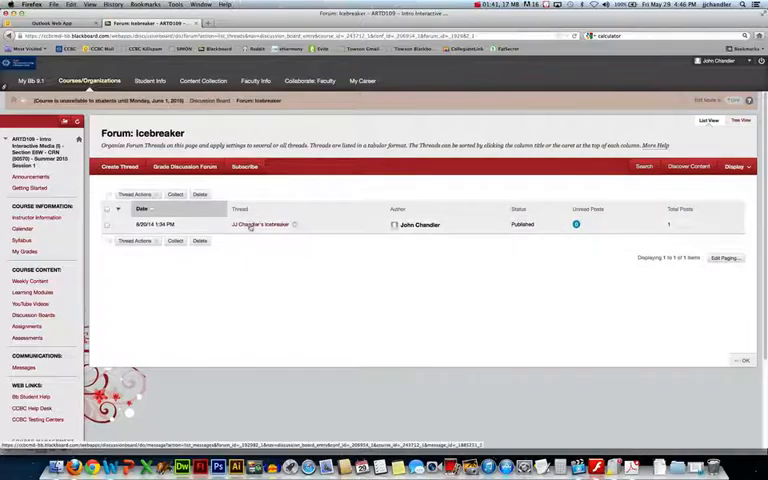
click(260, 224)
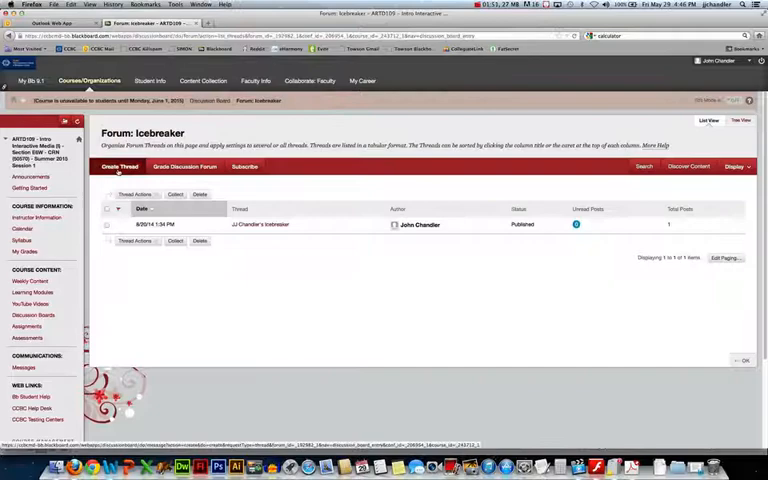
click(120, 166)
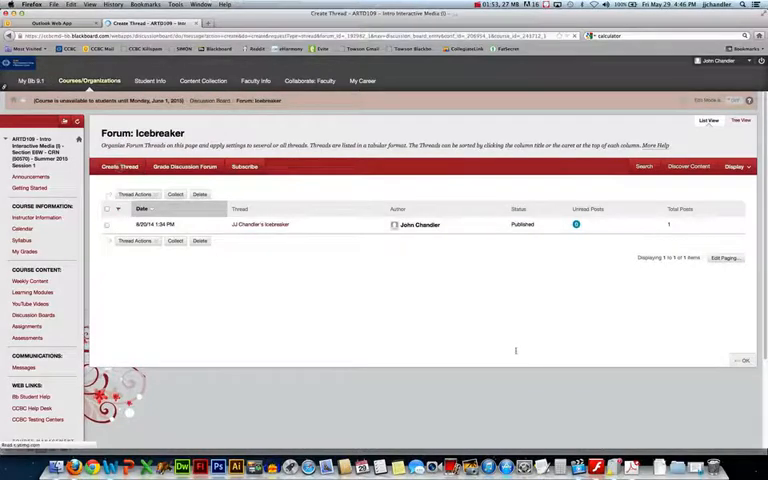
- Bring up the Insert/Edit Image dialog from the new thread's message editor
click(120, 166)
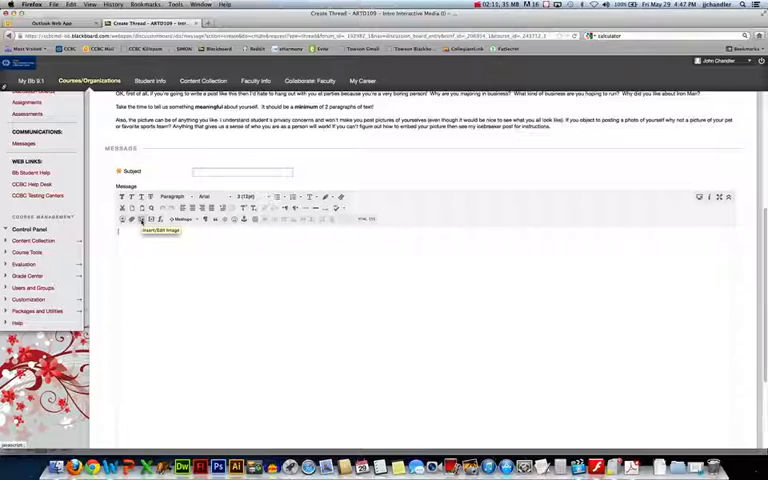
click(144, 220)
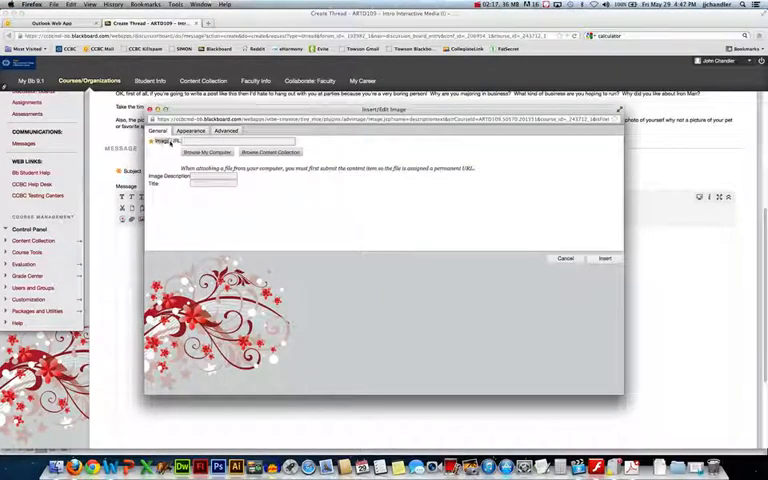
- Browse the computer and upload the saved kittens photo into the image dialog
right_click(188, 140)
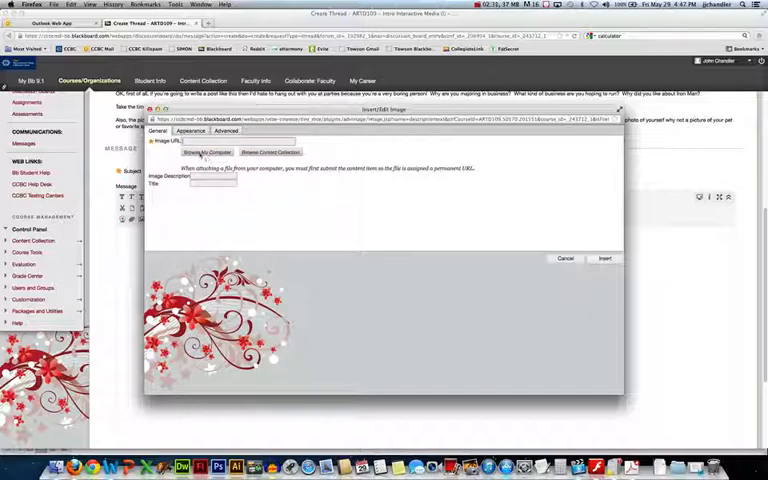
click(208, 152)
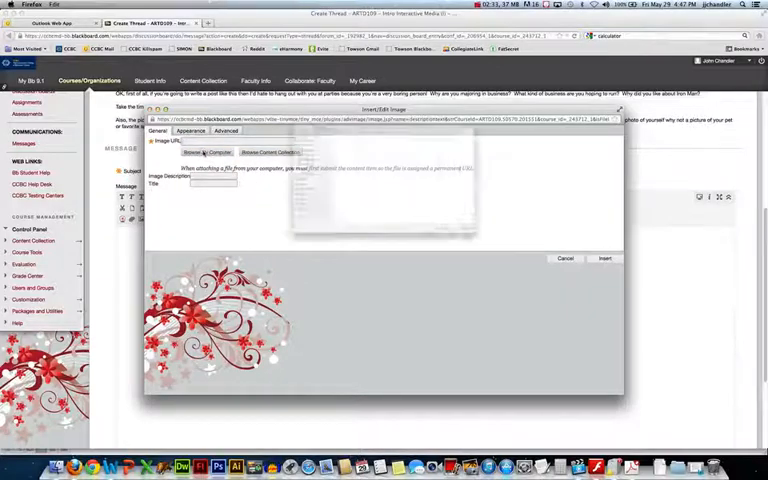
click(208, 152)
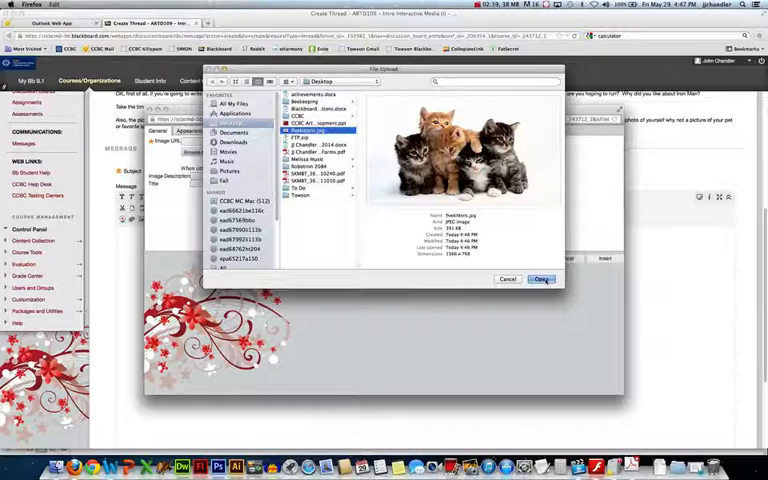
click(540, 280)
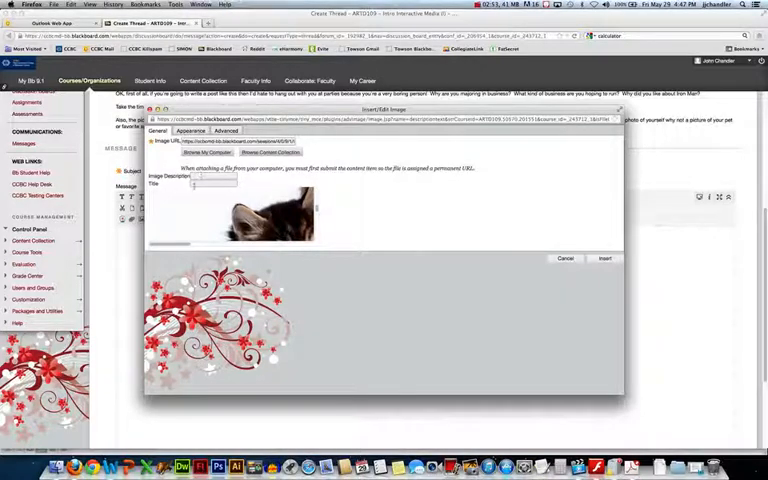
click(204, 176)
text(Five Kittens)
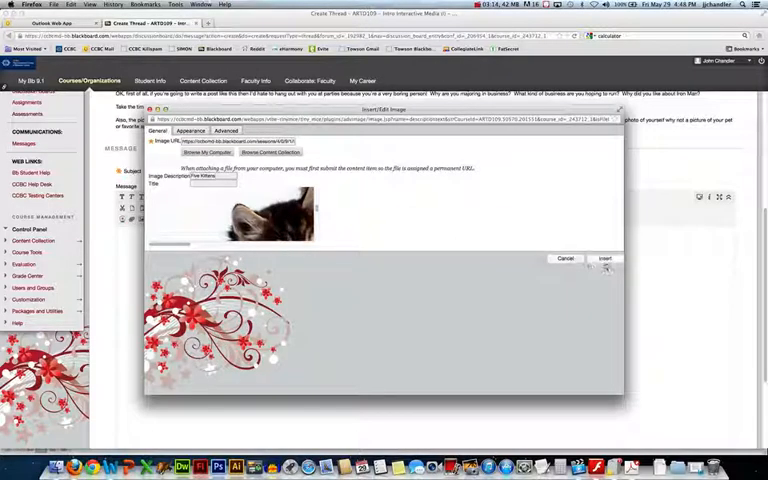
- Select and shrink the kitten image in the post, then begin typing 'The' in the message
click(604, 260)
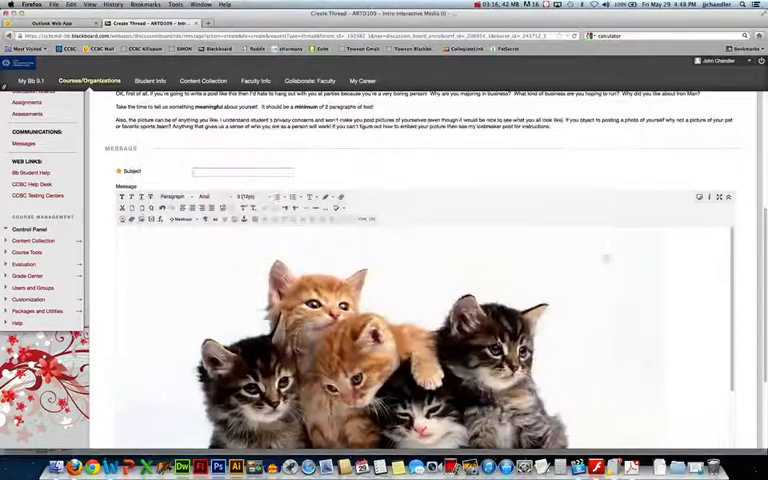
scroll(down, 3)
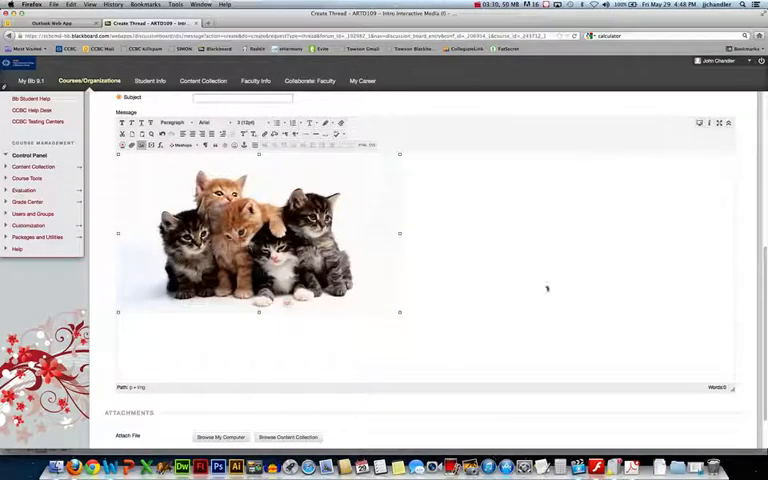
mouse_move(584, 376)
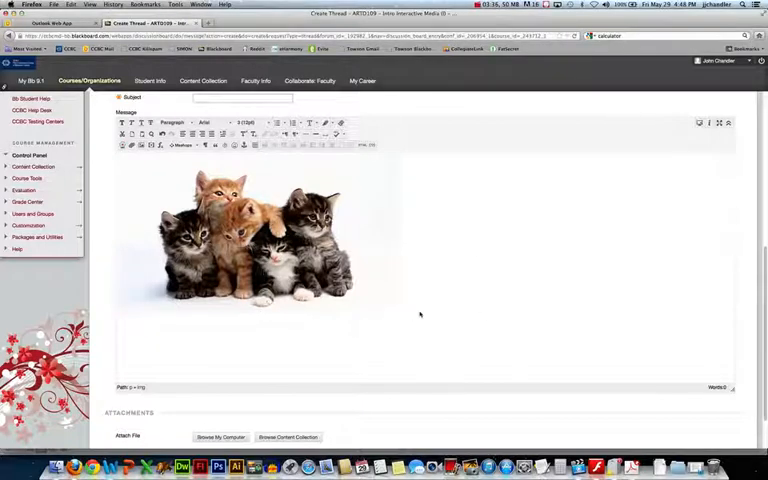
text(The)
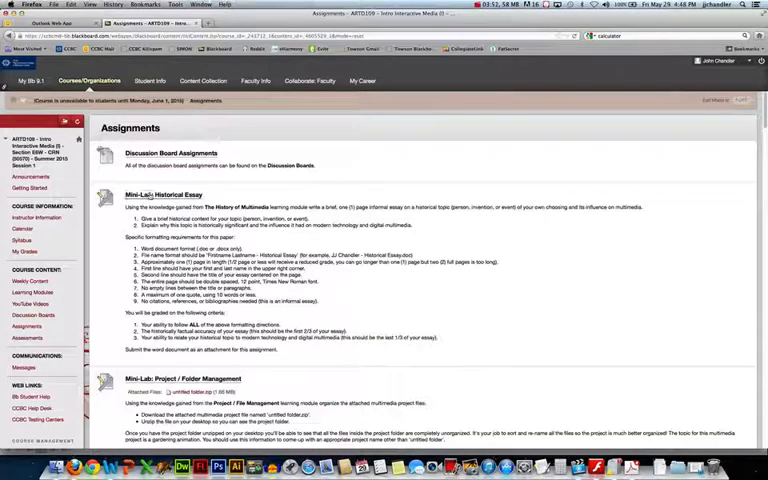
- Open the Mini Lab: Historical Essay assignment's submission page
click(164, 194)
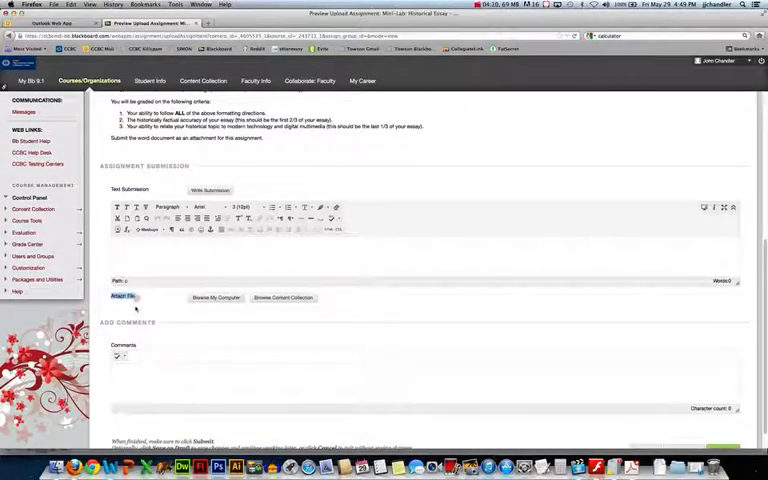
- Attach the kitten image file from the computer to the assignment submission
click(216, 296)
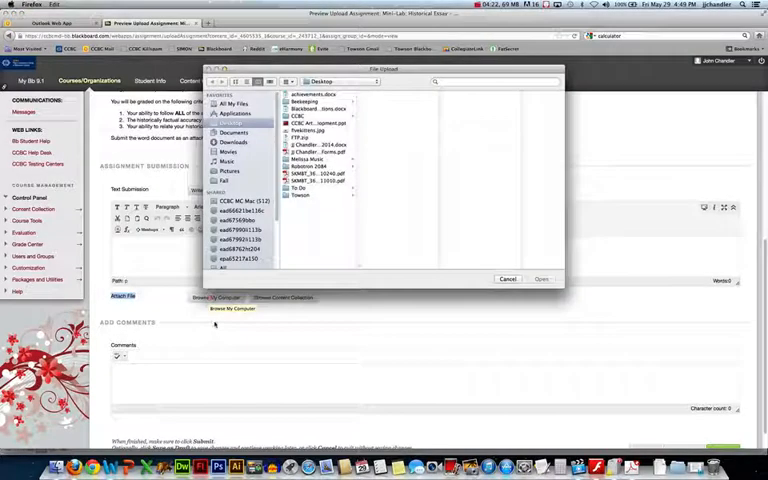
click(310, 132)
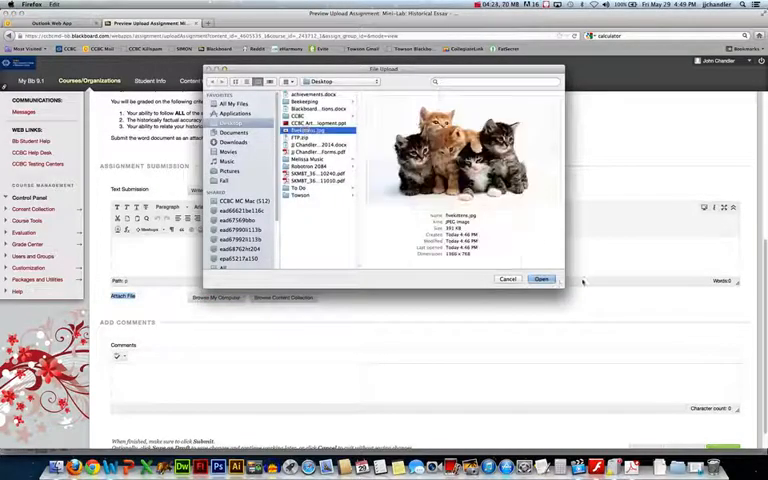
click(540, 280)
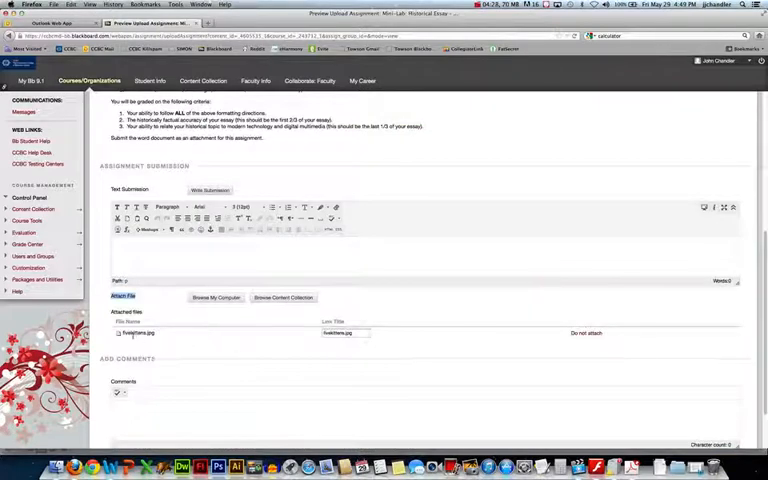
mouse_move(182, 342)
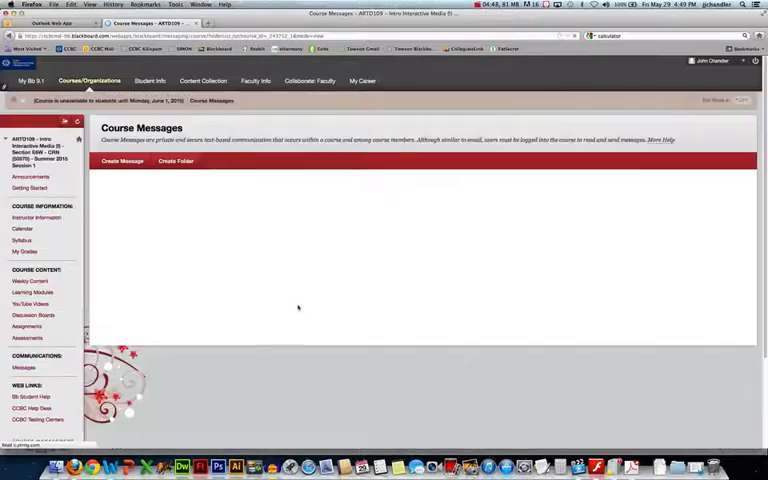
- Create a new course message and bring up the image dialog for its body
click(122, 160)
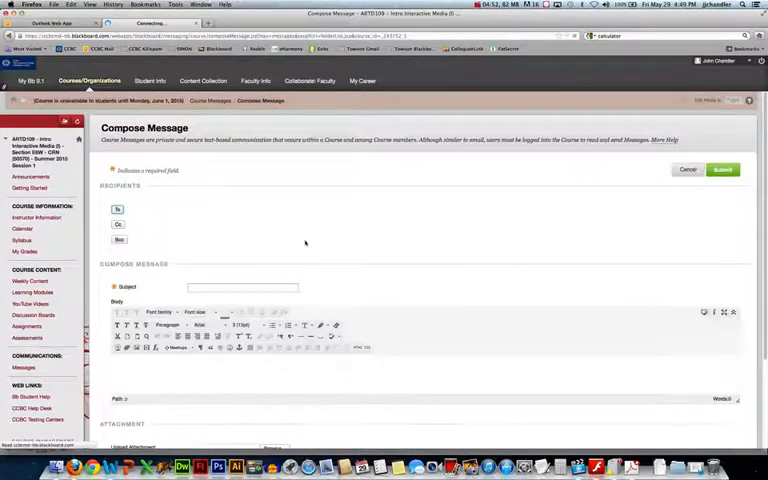
scroll(down, 3)
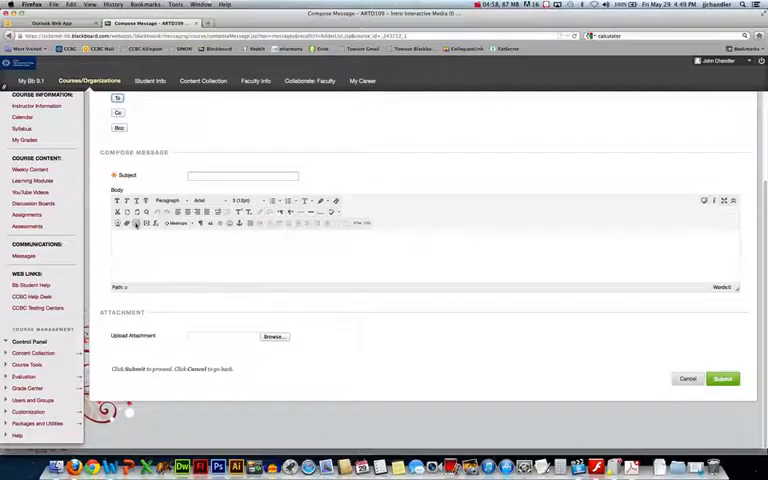
click(136, 224)
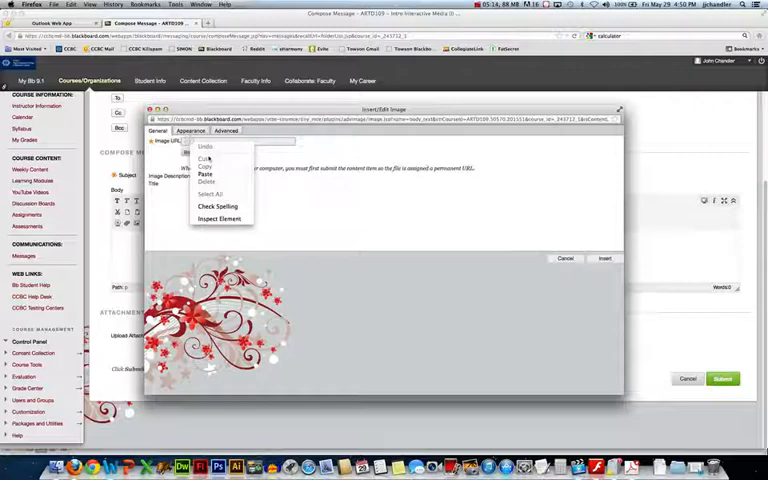
- Paste the image's web address and enter the description 'Fire Kittens'
click(204, 174)
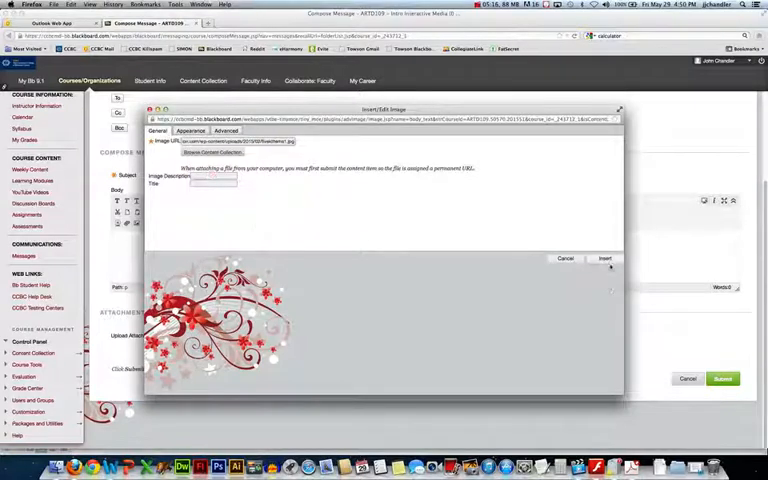
click(604, 258)
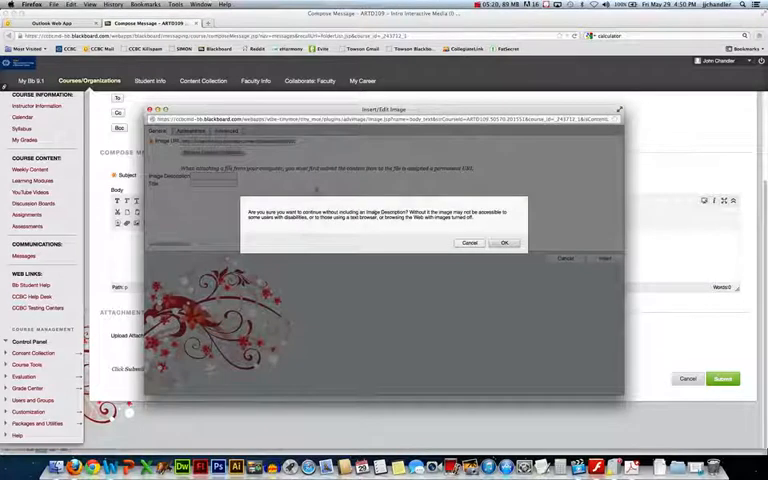
click(504, 242)
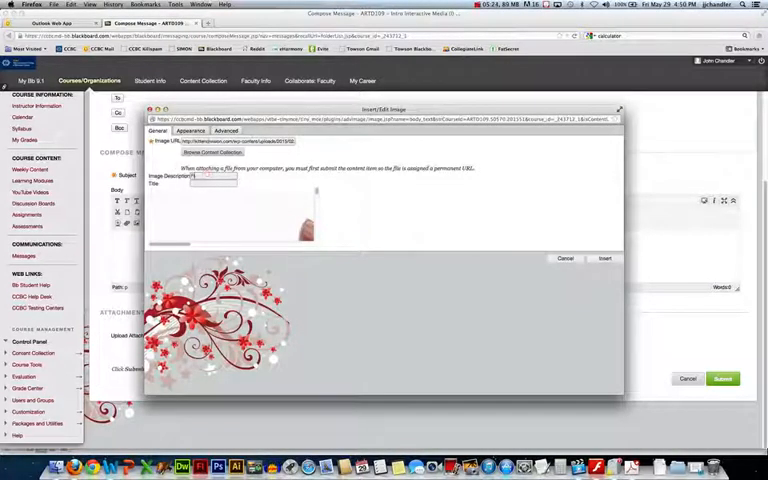
text(Fire Kittens)
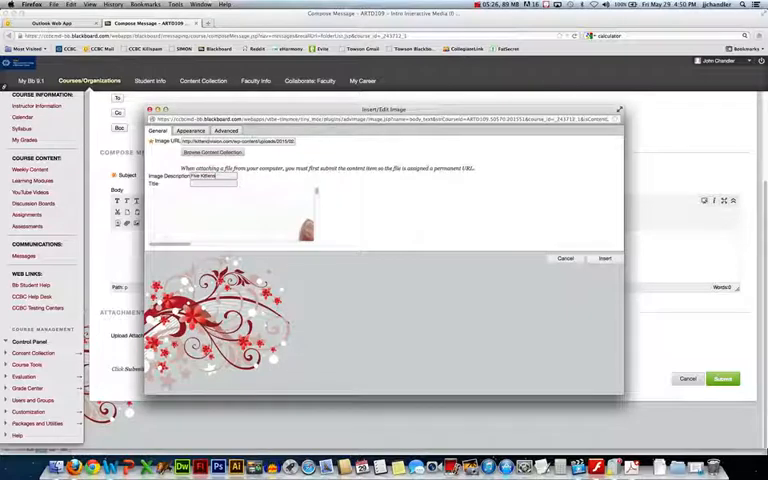